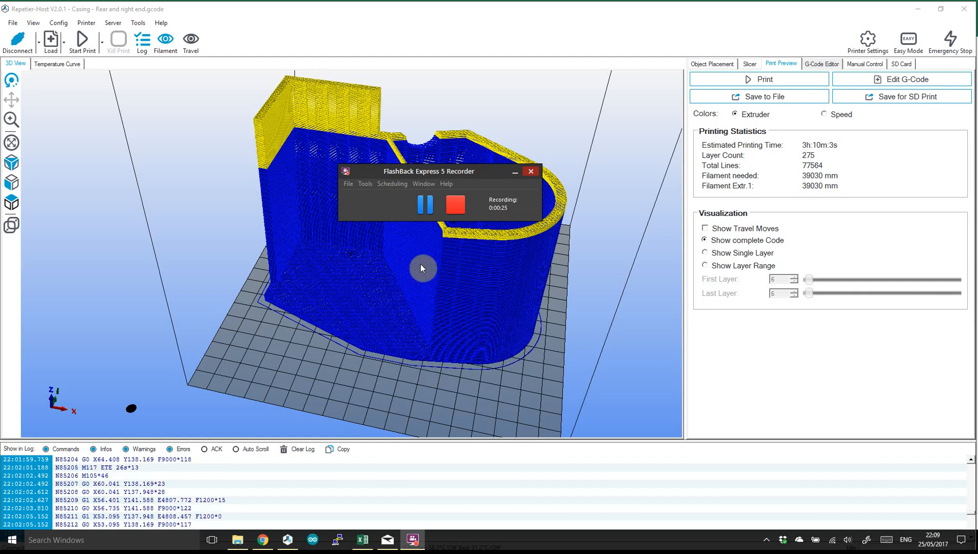
{"action": "mouse_move", "coordinate": [418, 255]}
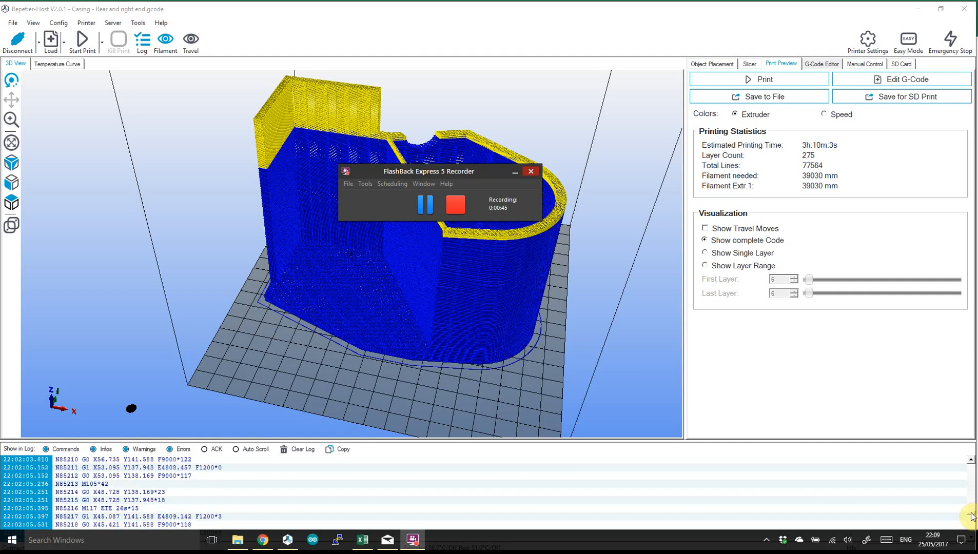
Highlight the log entry 'Printing layer … of 68' marking the last printed layer.
{"action": "left_click", "coordinate": [530, 171]}
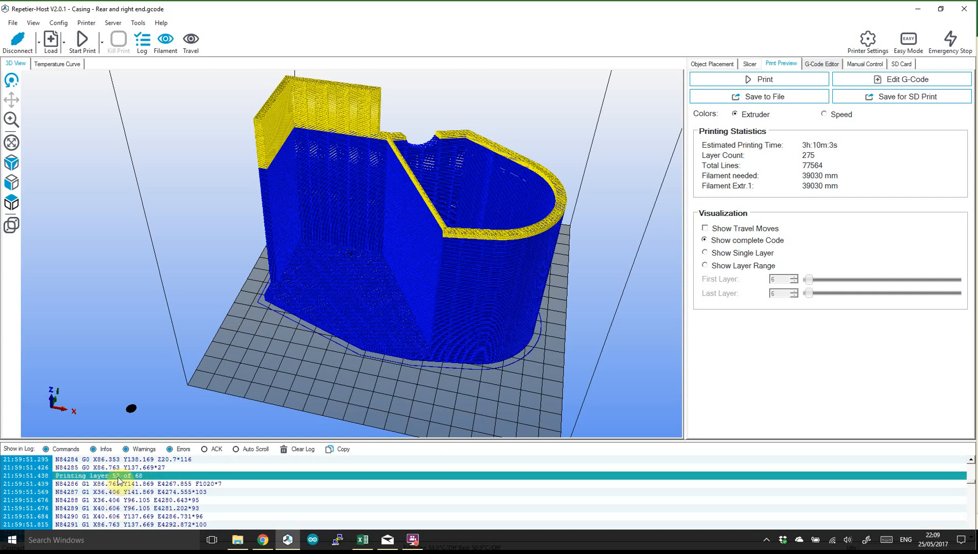
{"action": "mouse_move", "coordinate": [527, 460]}
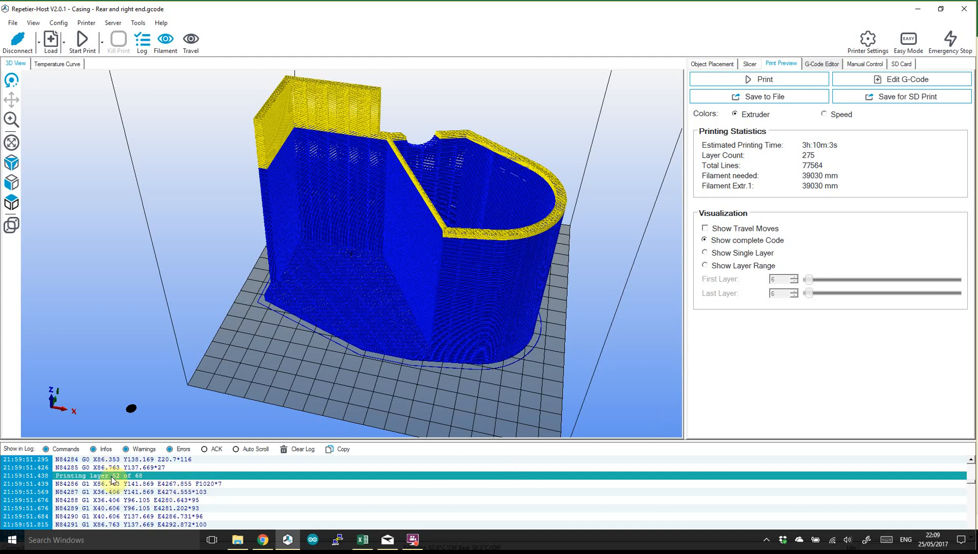
{"action": "left_click", "coordinate": [822, 64]}
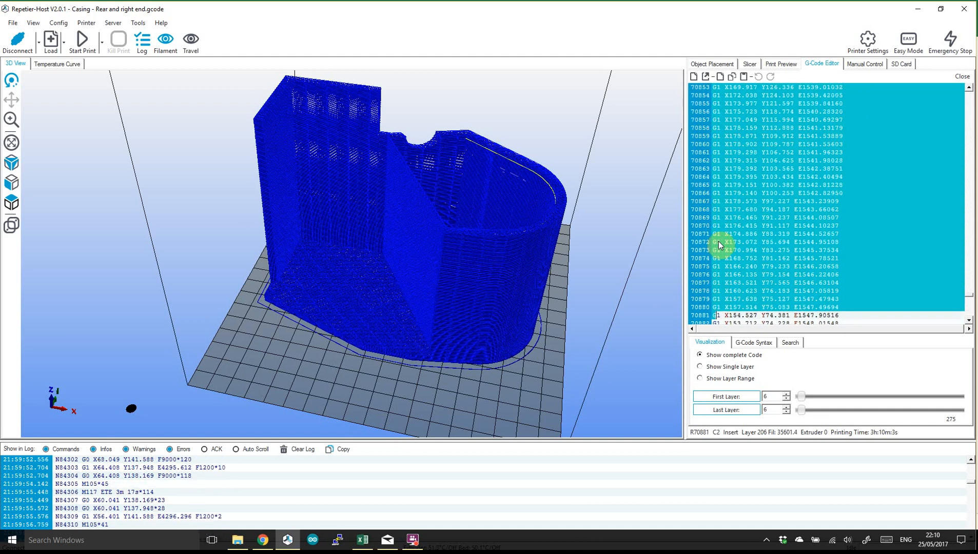
Scroll the G-code editor down toward the file's end at layer 275.
{"action": "scroll", "scroll_direction": "down", "scroll_amount": 3}
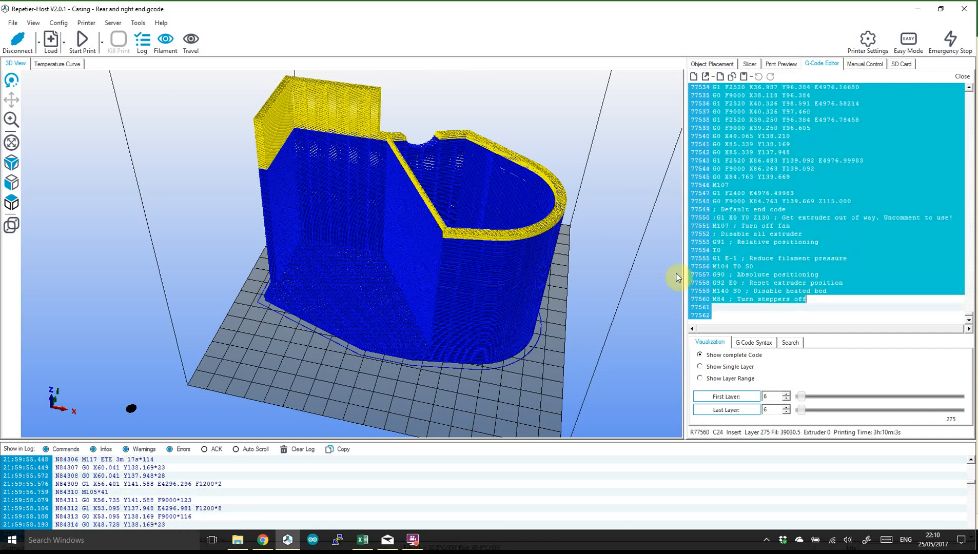
Inspect the ;LAYER:207 line in A17, the G-code in A19, and the layer-flag formulas in B17 and B18.
{"action": "left_click", "coordinate": [362, 539]}
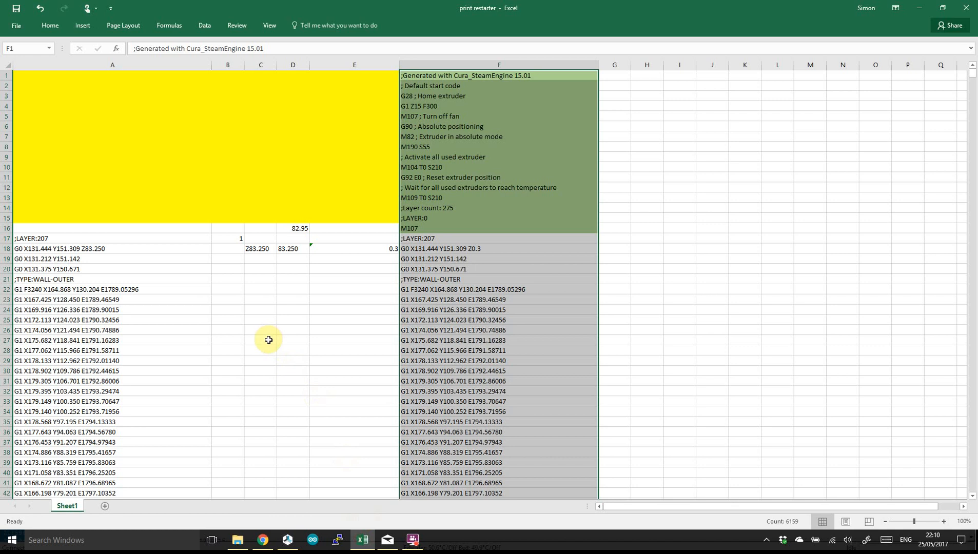
{"action": "left_click", "coordinate": [67, 238]}
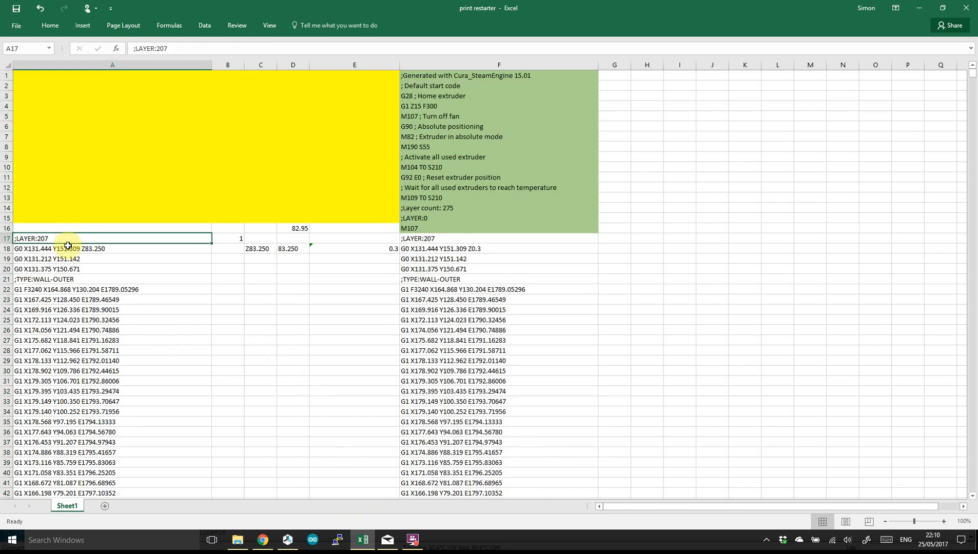
{"action": "left_click", "coordinate": [92, 259]}
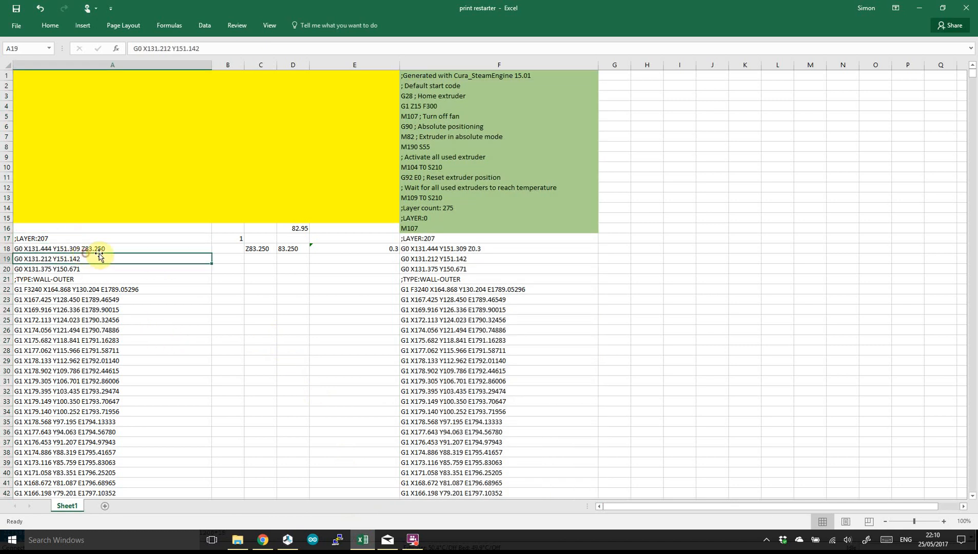
{"action": "left_click", "coordinate": [227, 248]}
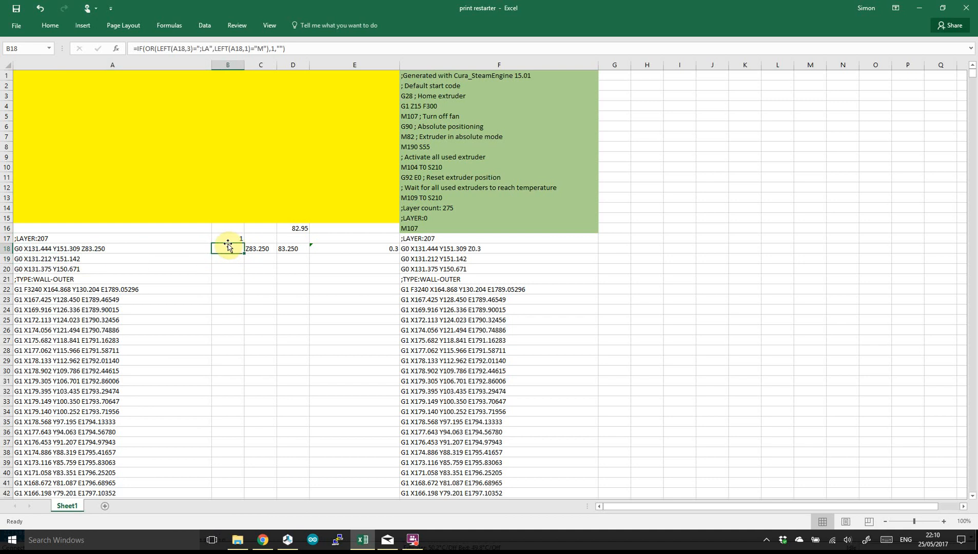
{"action": "left_click", "coordinate": [227, 238]}
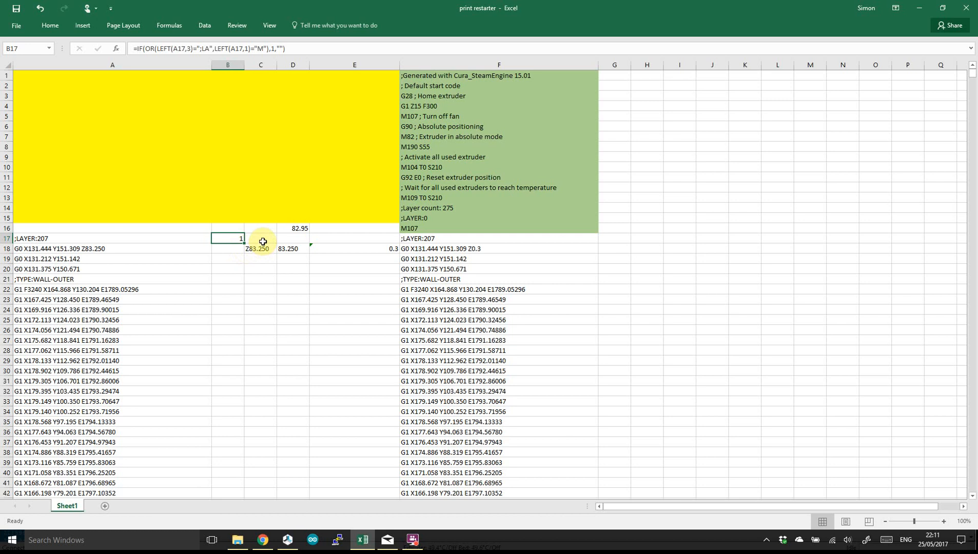
{"action": "left_click", "coordinate": [260, 248]}
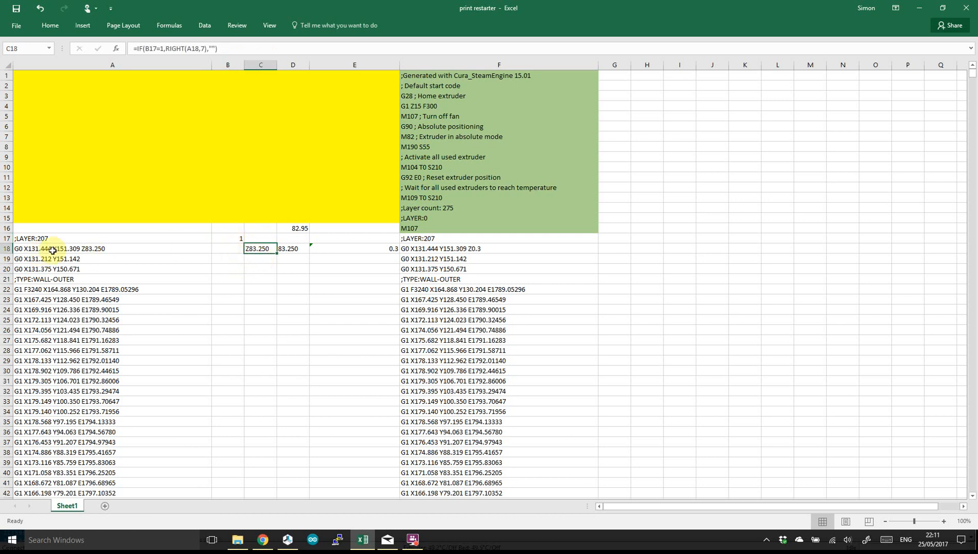
{"action": "left_click", "coordinate": [53, 248]}
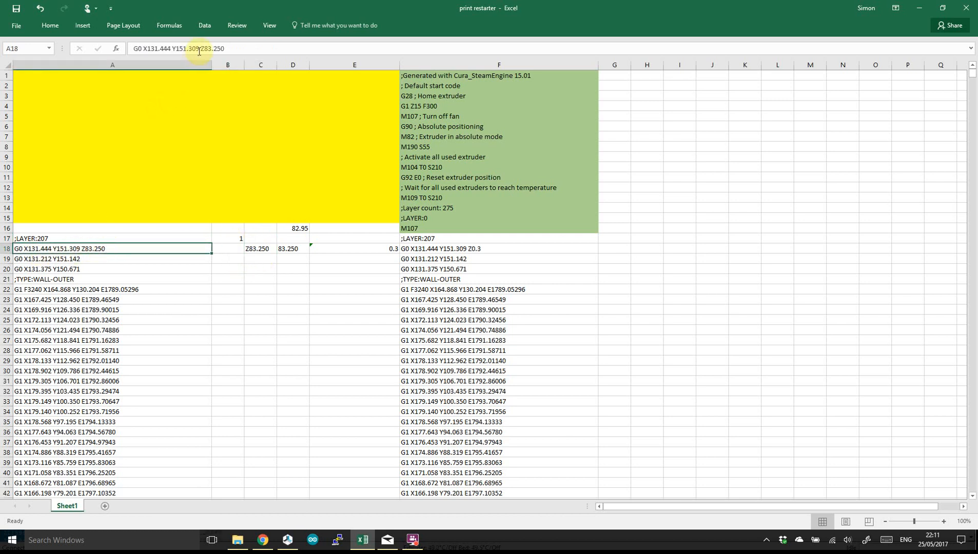
{"action": "double_click", "coordinate": [203, 48]}
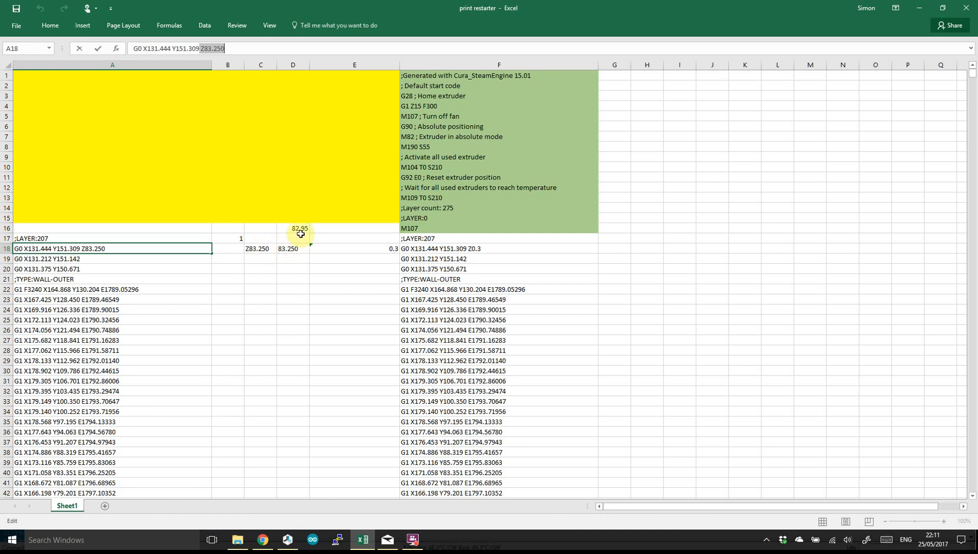
{"action": "left_click", "coordinate": [292, 248]}
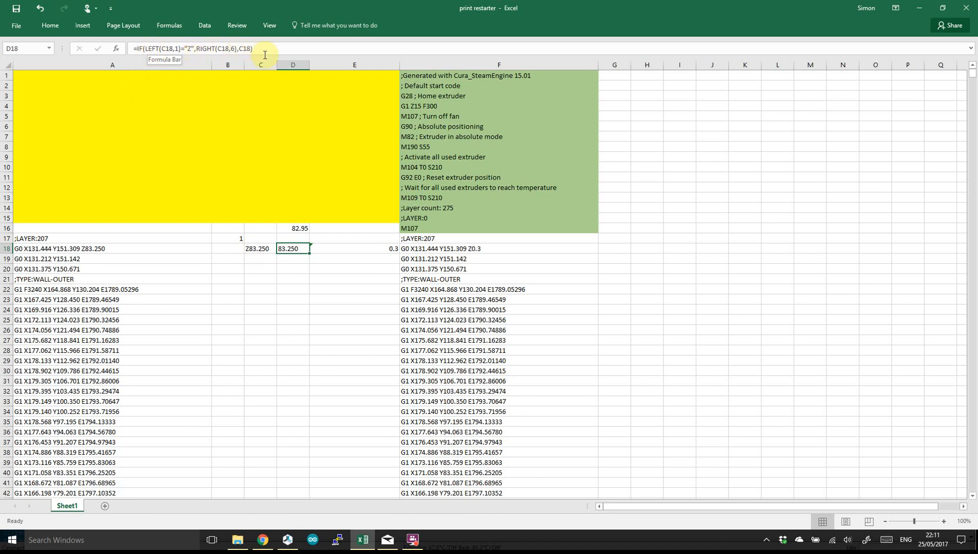
{"action": "mouse_move", "coordinate": [315, 243]}
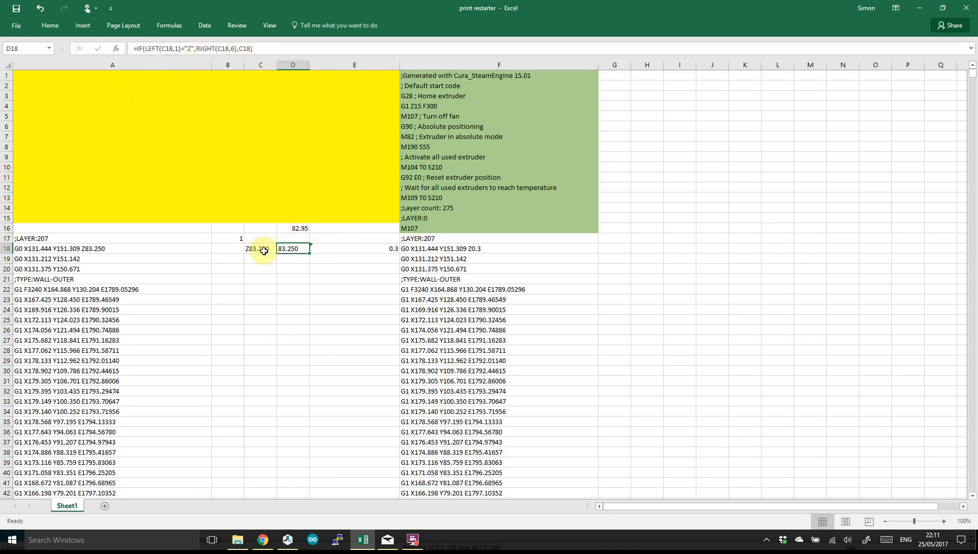
{"action": "left_click", "coordinate": [103, 248]}
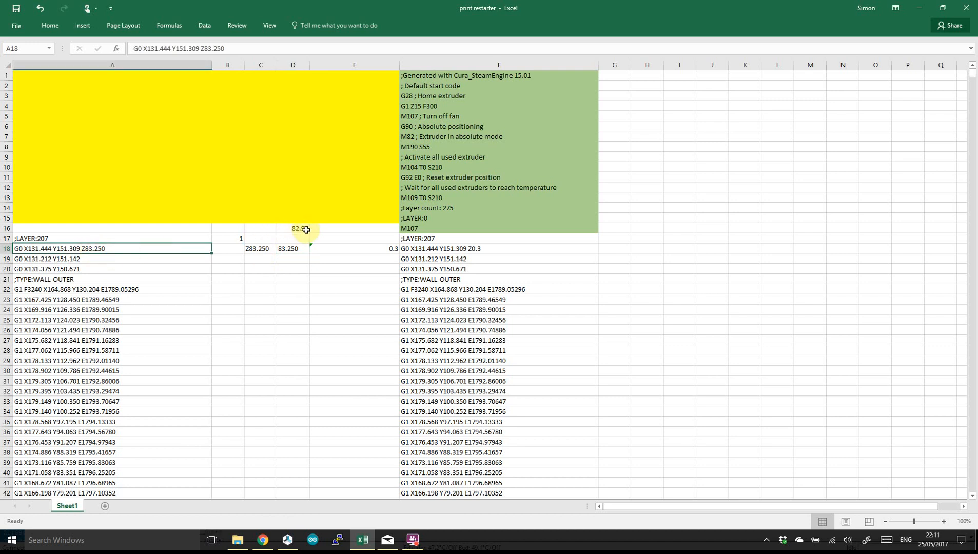
{"action": "left_click", "coordinate": [292, 229]}
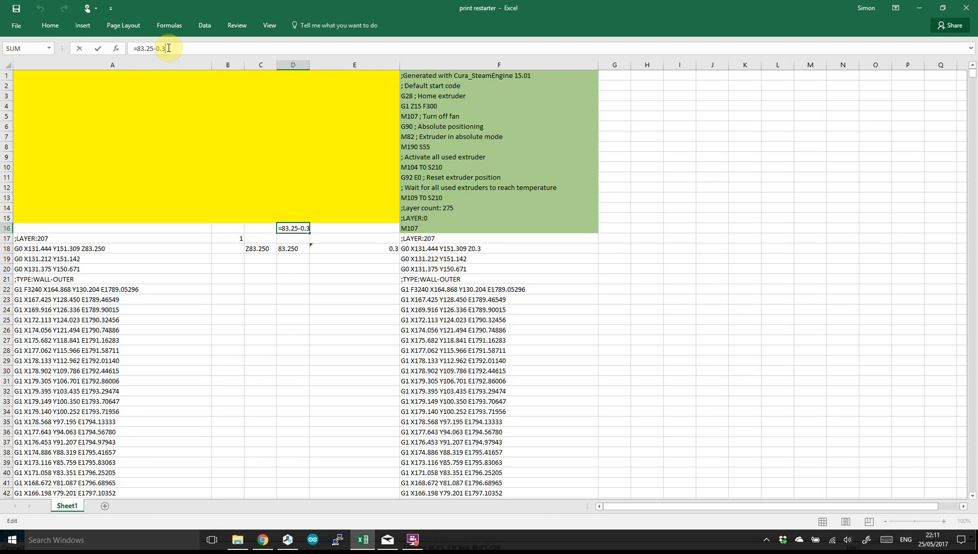
{"action": "mouse_move", "coordinate": [155, 48]}
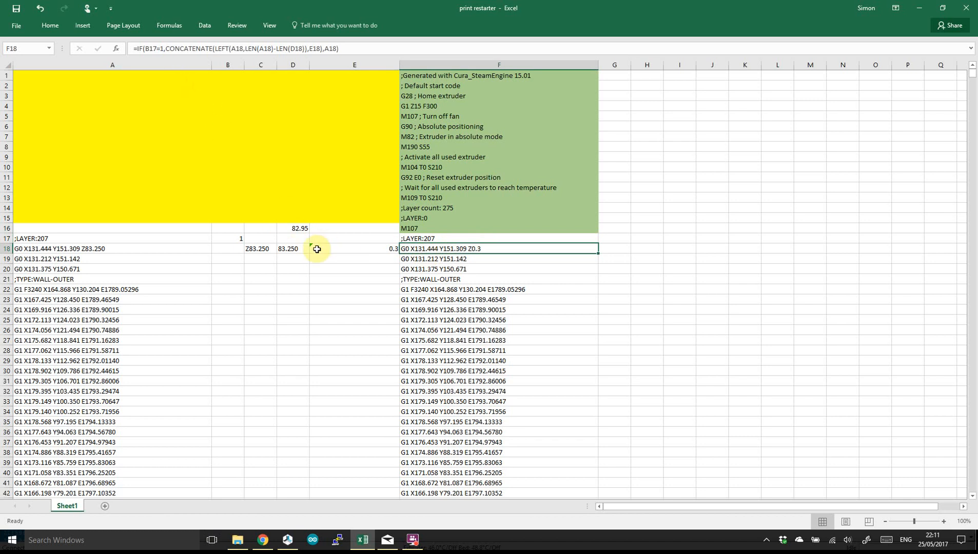
{"action": "left_click", "coordinate": [353, 249]}
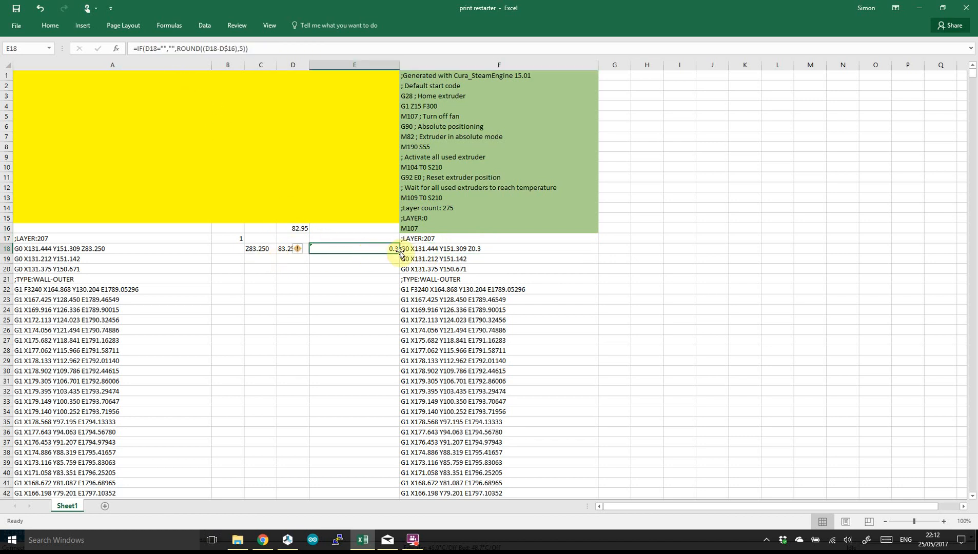
{"action": "left_click", "coordinate": [498, 248]}
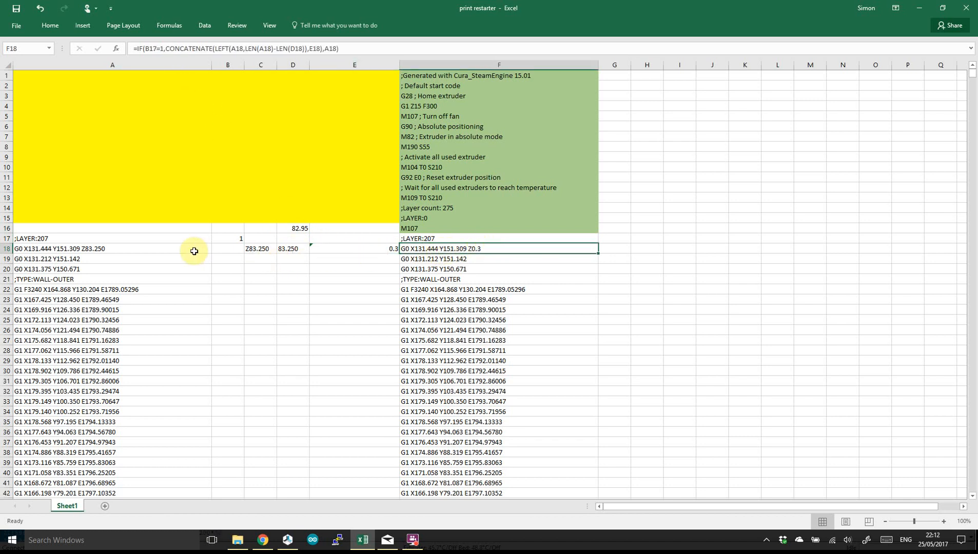
{"action": "left_click", "coordinate": [69, 269]}
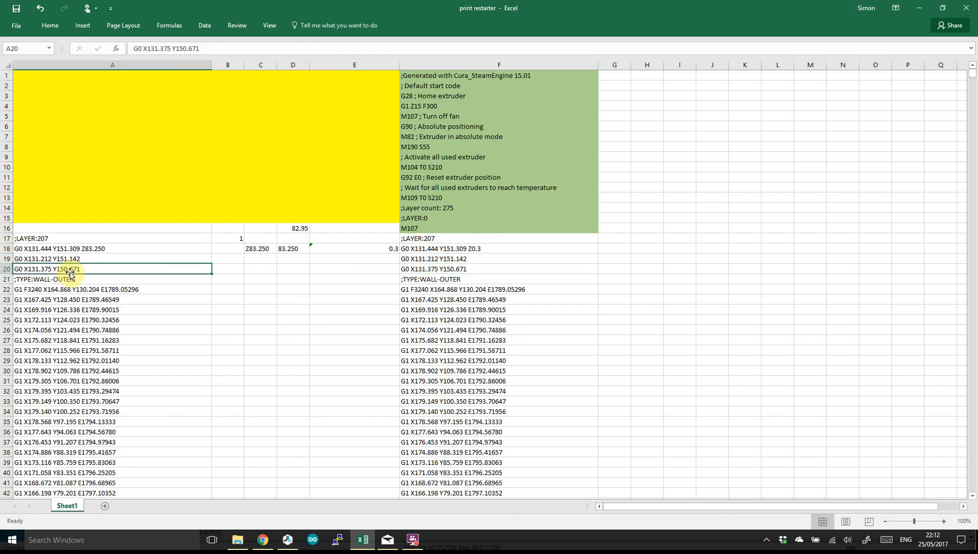
{"action": "mouse_move", "coordinate": [435, 228]}
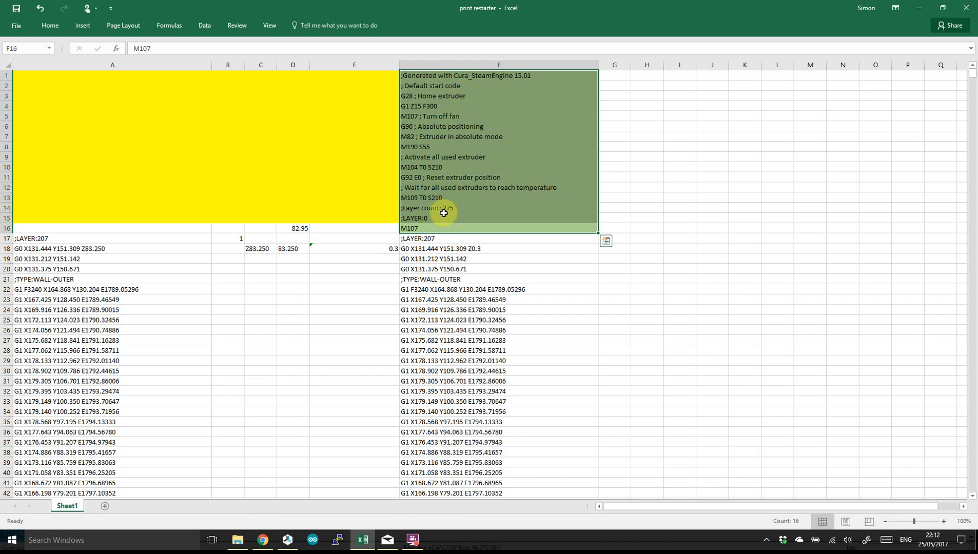
{"action": "scroll", "scroll_direction": "down", "scroll_amount": 3}
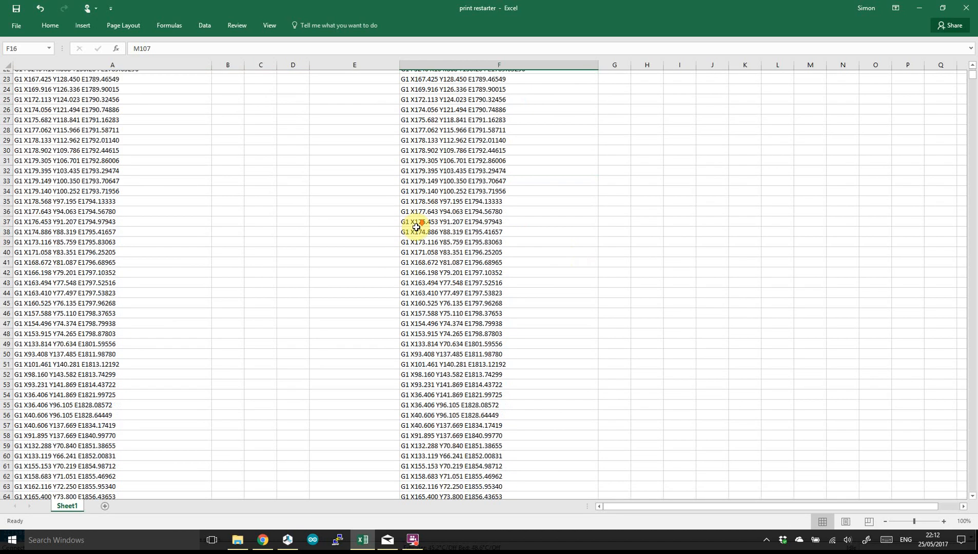
{"action": "scroll", "scroll_direction": "down", "scroll_amount": 3}
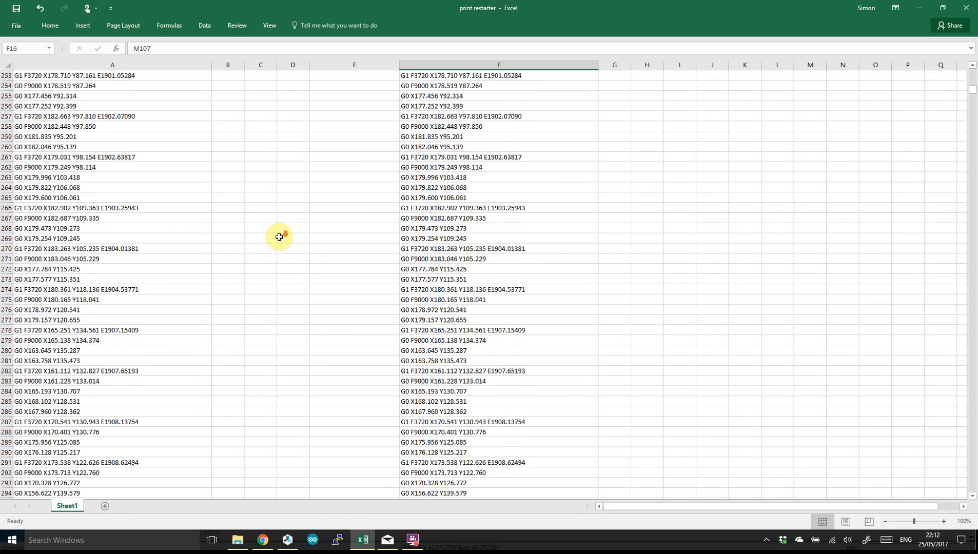
{"action": "scroll", "scroll_direction": "down", "scroll_amount": 3}
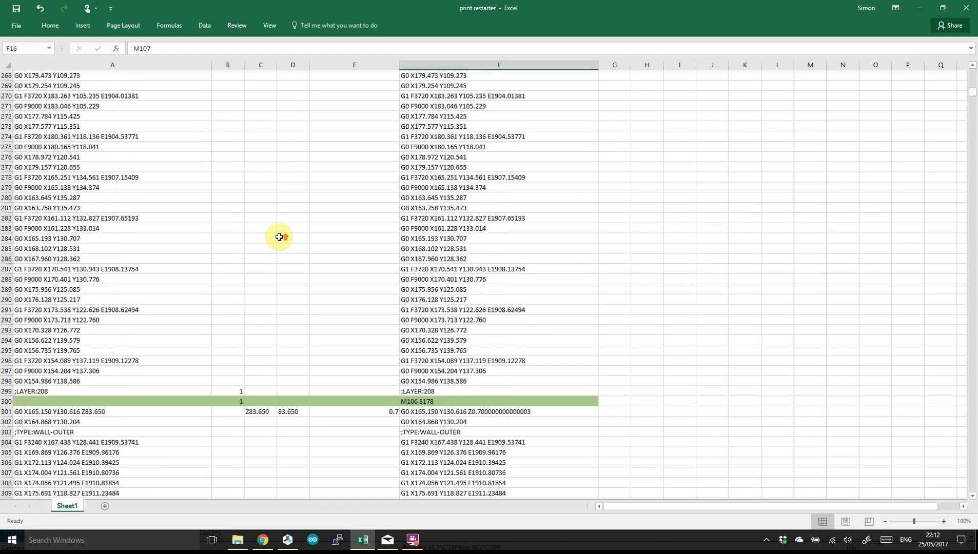
{"action": "scroll", "scroll_direction": "down", "scroll_amount": 3}
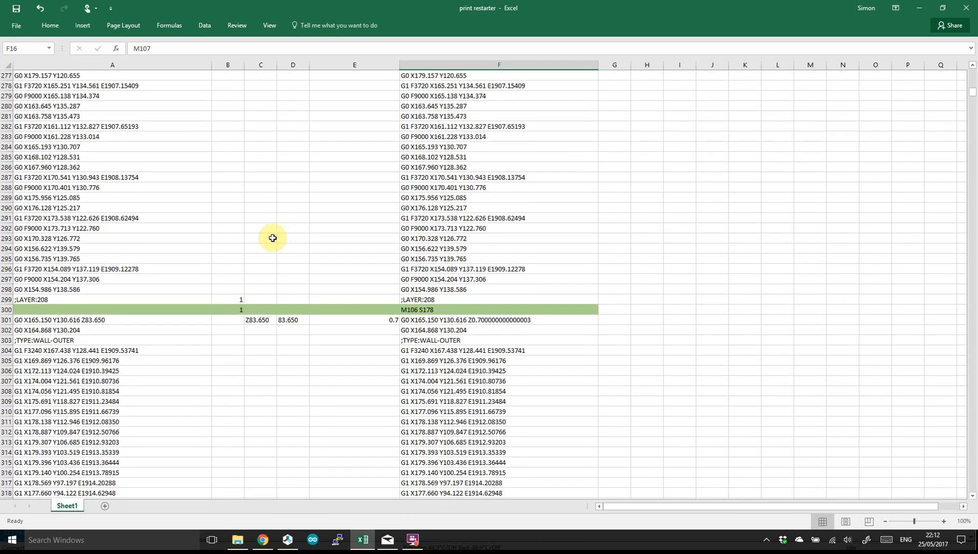
{"action": "mouse_move", "coordinate": [238, 330]}
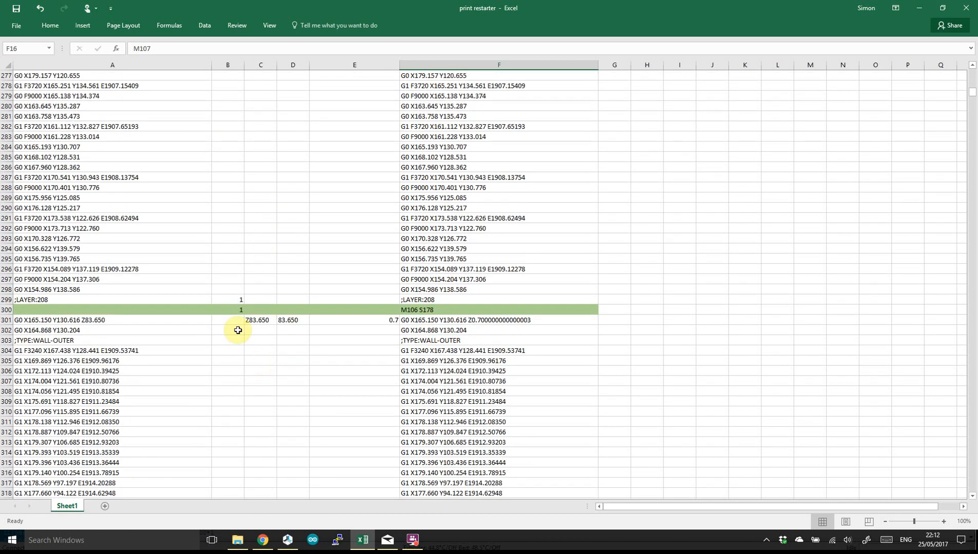
{"action": "left_click", "coordinate": [437, 310]}
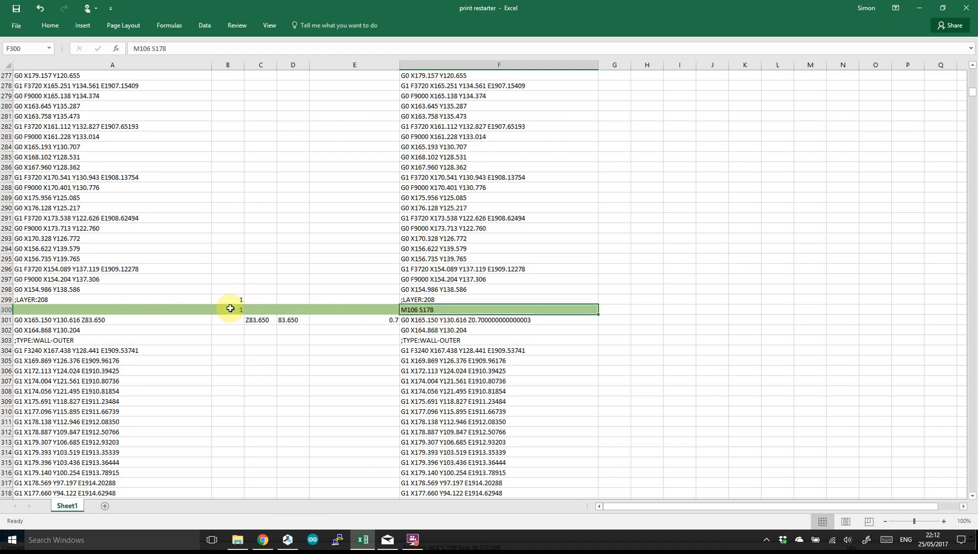
{"action": "left_click", "coordinate": [229, 309]}
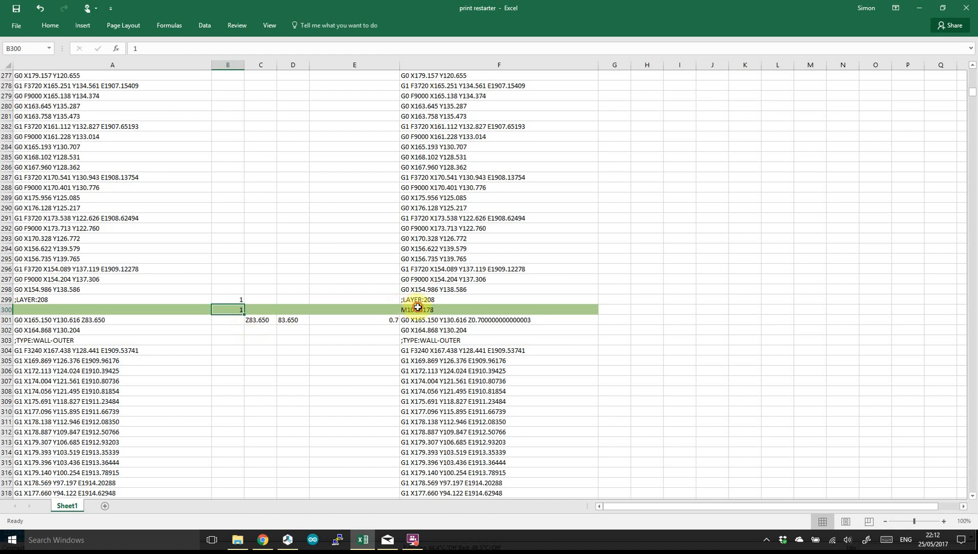
{"action": "left_click", "coordinate": [444, 309]}
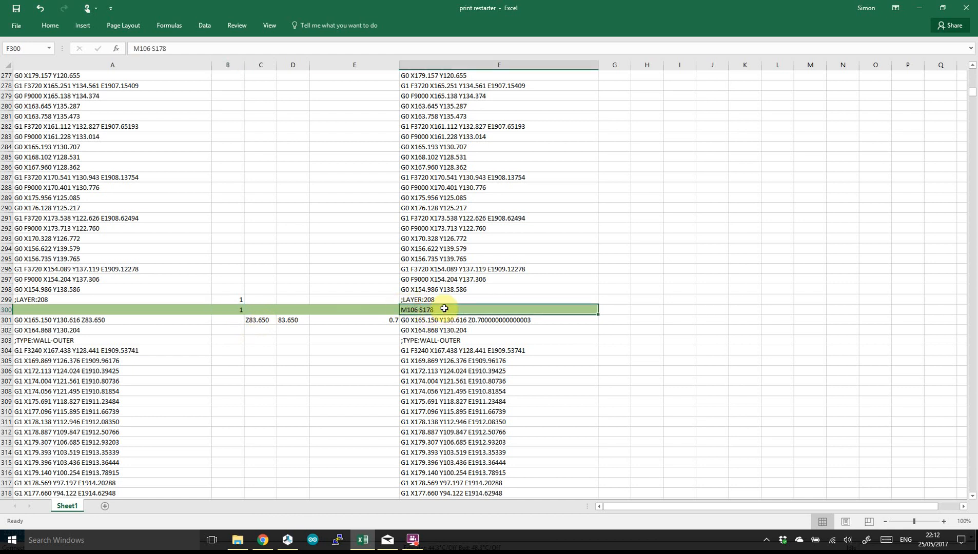
{"action": "mouse_move", "coordinate": [432, 297]}
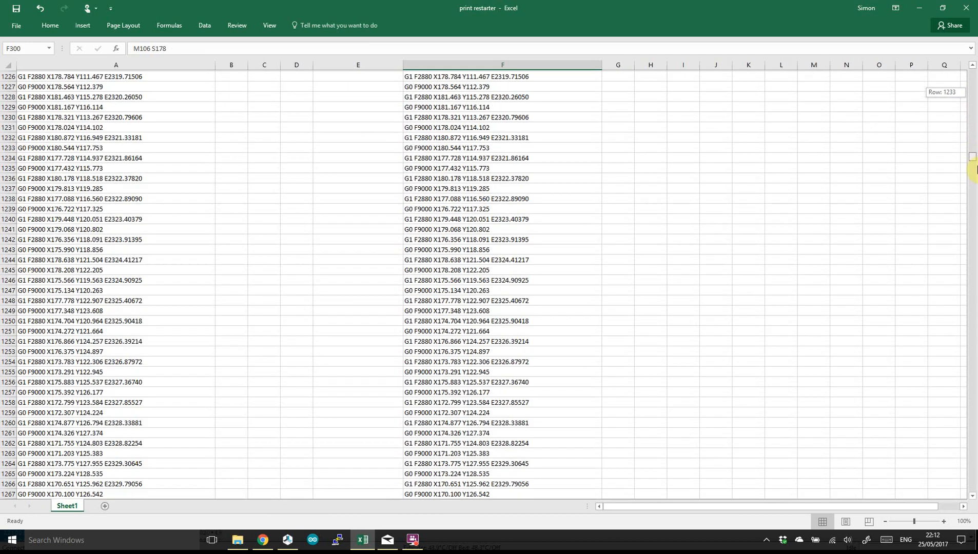
{"action": "scroll", "scroll_direction": "down", "scroll_amount": 3}
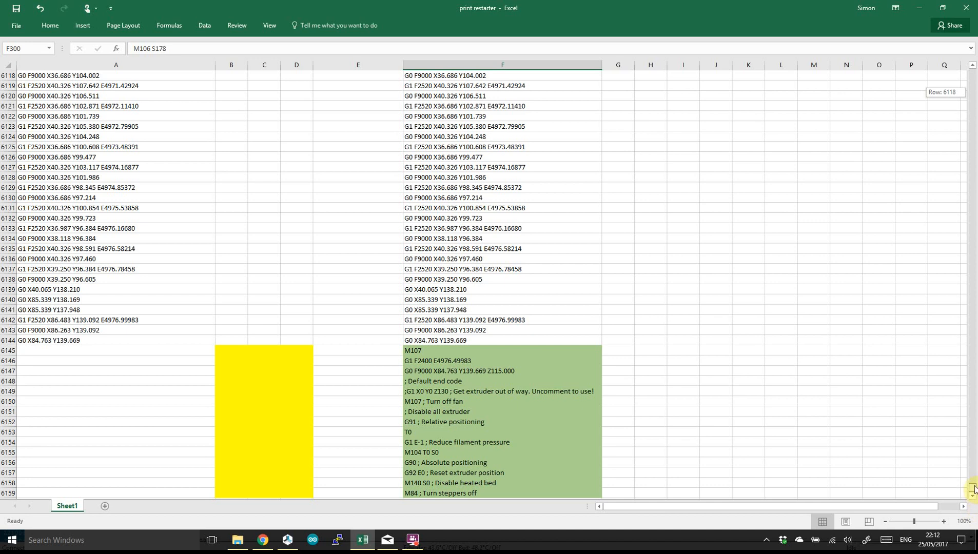
{"action": "scroll", "scroll_direction": "down", "scroll_amount": 3}
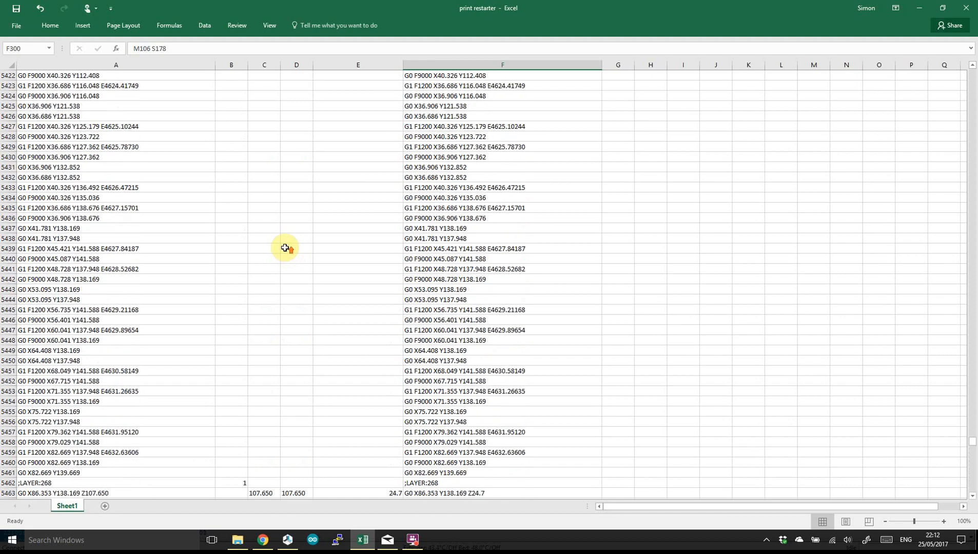
{"action": "scroll", "scroll_direction": "up", "scroll_amount": 3}
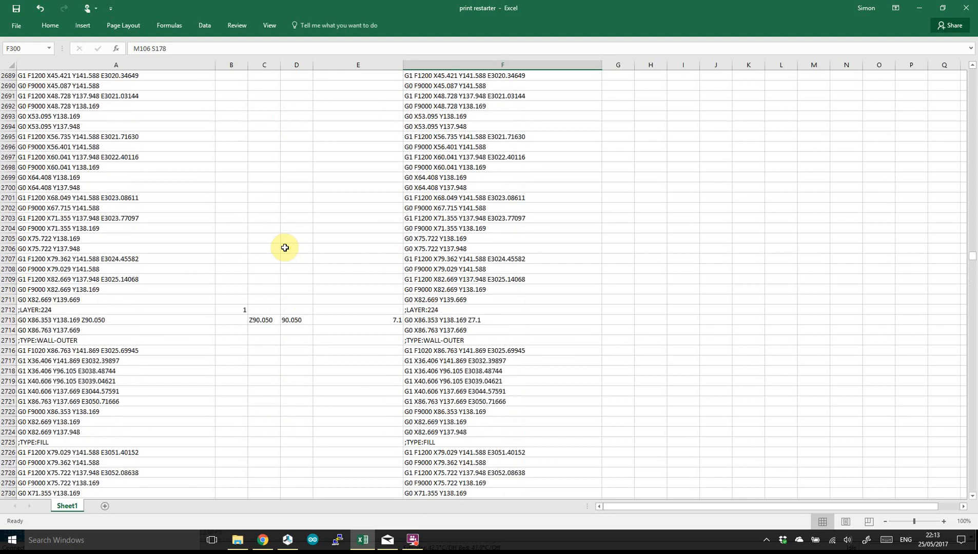
{"action": "scroll", "scroll_direction": "up", "scroll_amount": 3}
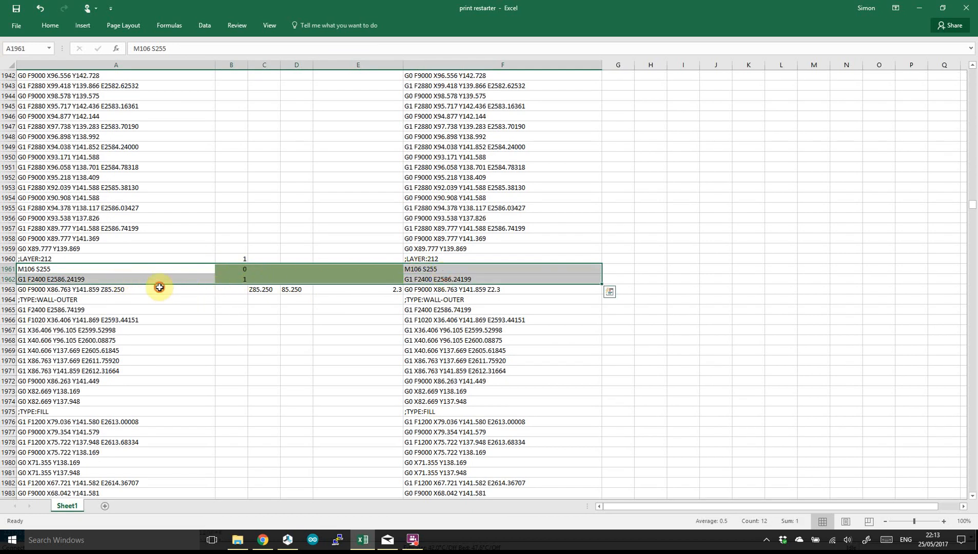
{"action": "left_click", "coordinate": [67, 279]}
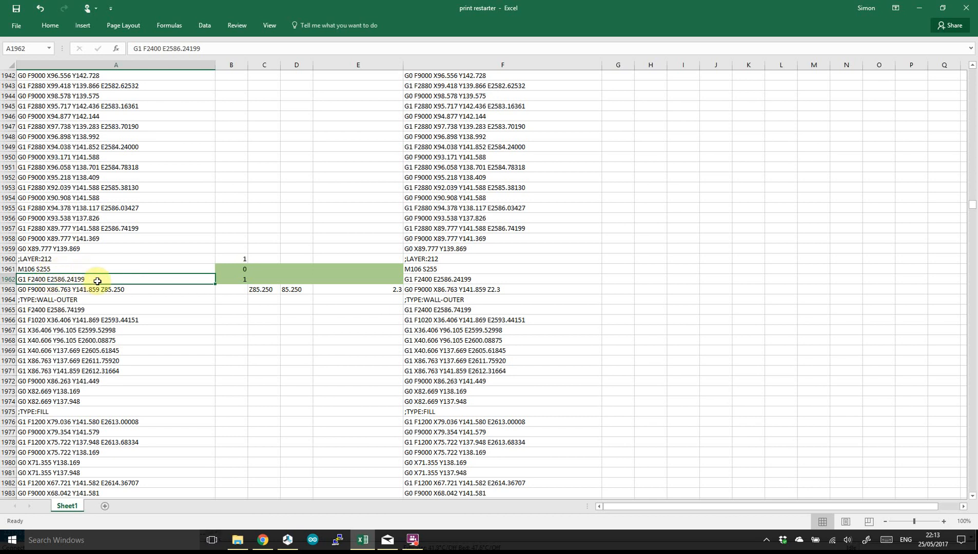
{"action": "scroll", "scroll_direction": "down", "scroll_amount": 3}
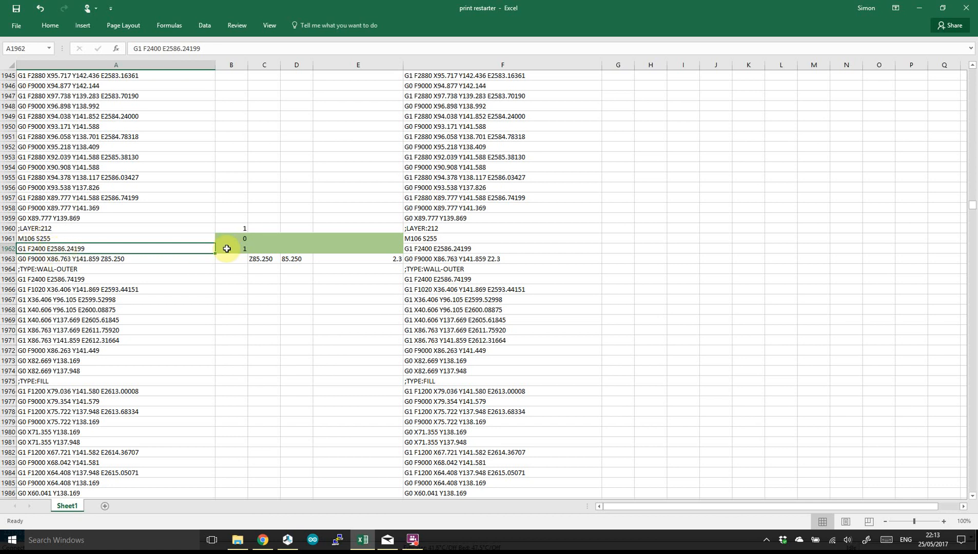
{"action": "left_click", "coordinate": [231, 238]}
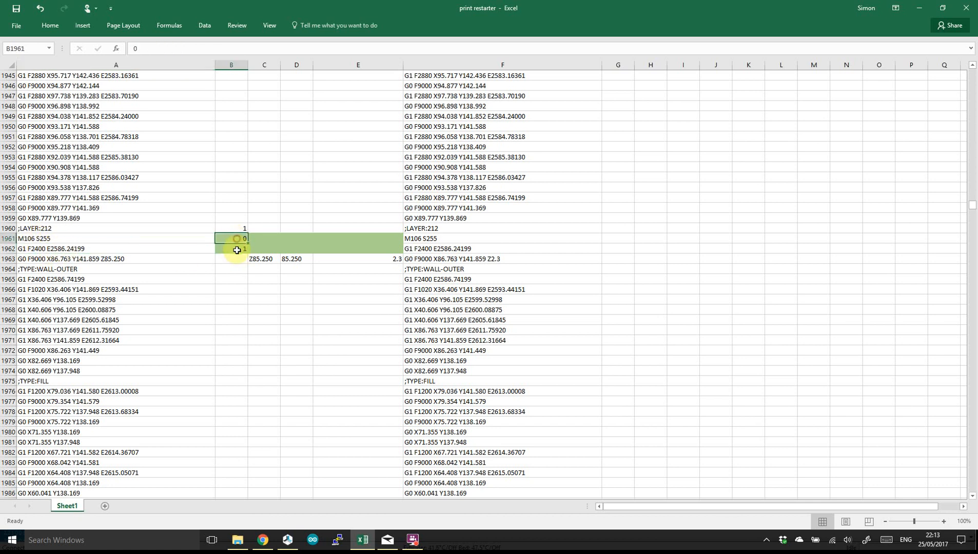
{"action": "left_click", "coordinate": [231, 248]}
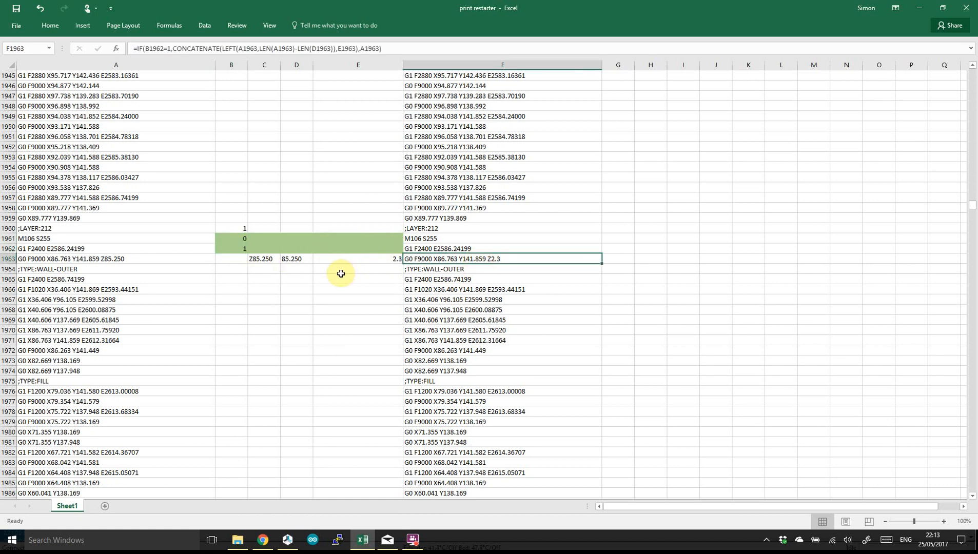
{"action": "mouse_move", "coordinate": [369, 271]}
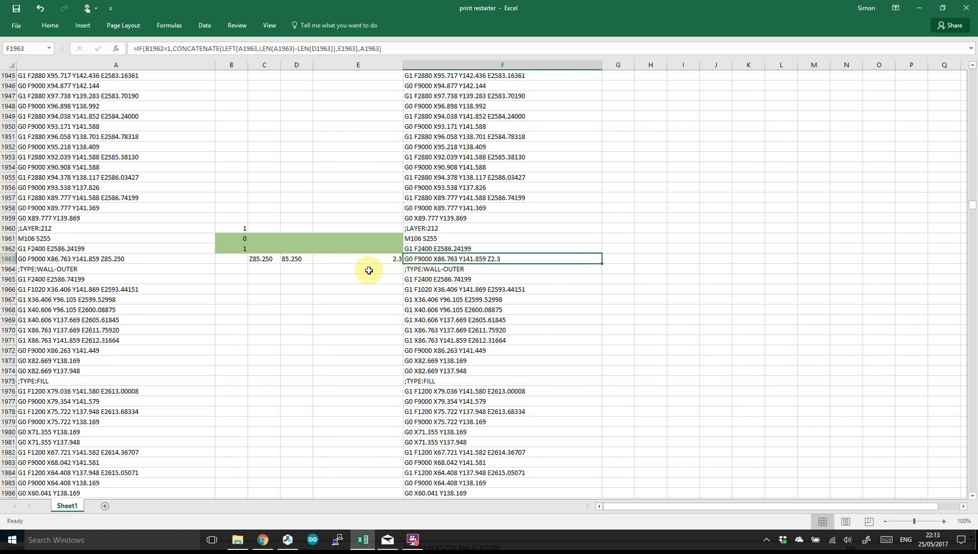
{"action": "mouse_move", "coordinate": [321, 257]}
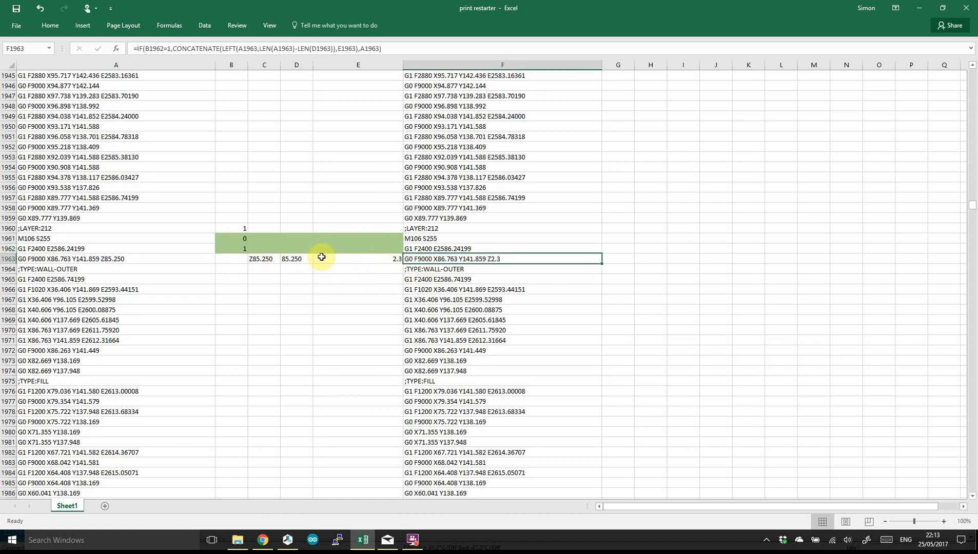
{"action": "mouse_move", "coordinate": [973, 207]}
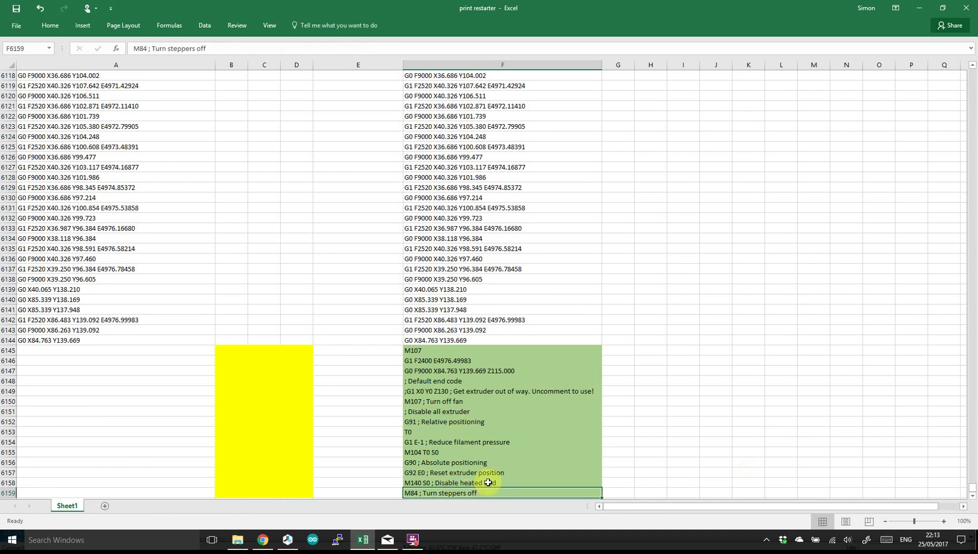
Copy the 6159 lines of generated restart G-code in column F.
{"action": "key", "text": "ctrl+Home"}
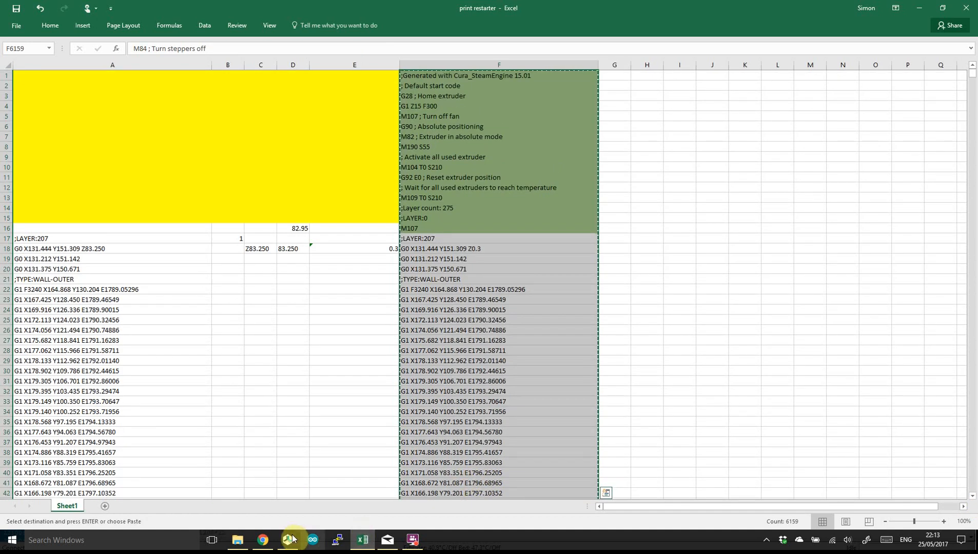
Slow the layer-54 restart print to feedrate 39, then check Excel's lowered-Z formula.
{"action": "left_click", "coordinate": [288, 540]}
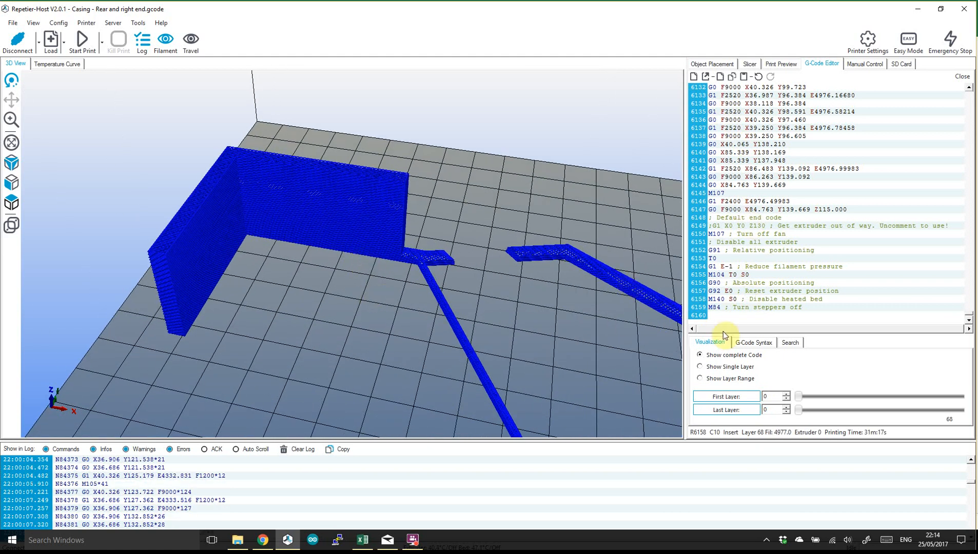
{"action": "left_click", "coordinate": [781, 63]}
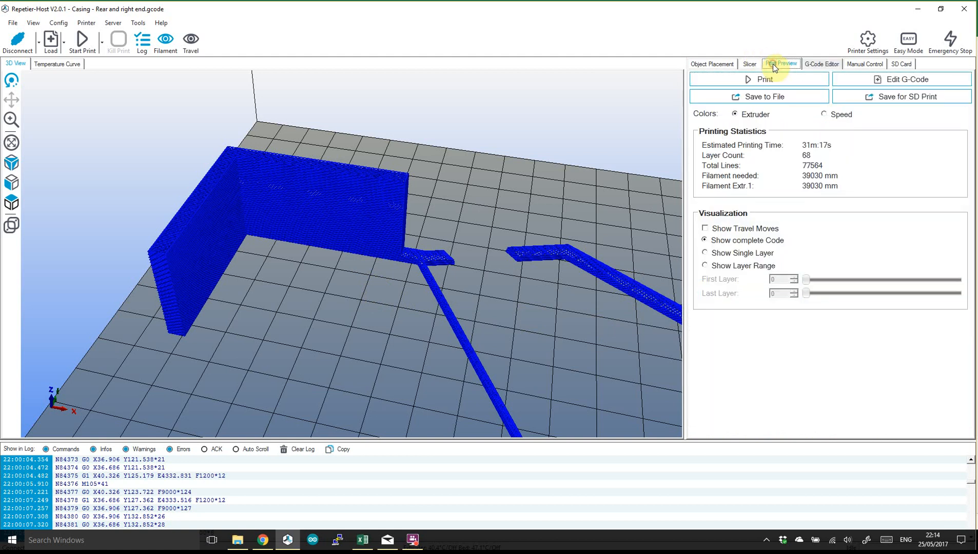
{"action": "left_click", "coordinate": [865, 64]}
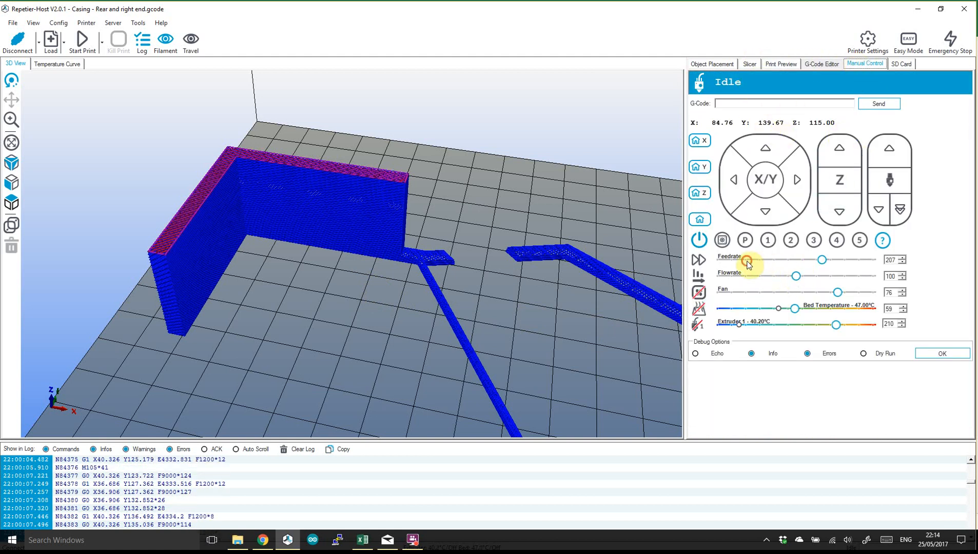
{"action": "left_click_drag", "start_coordinate": [821, 260], "coordinate": [725, 260]}
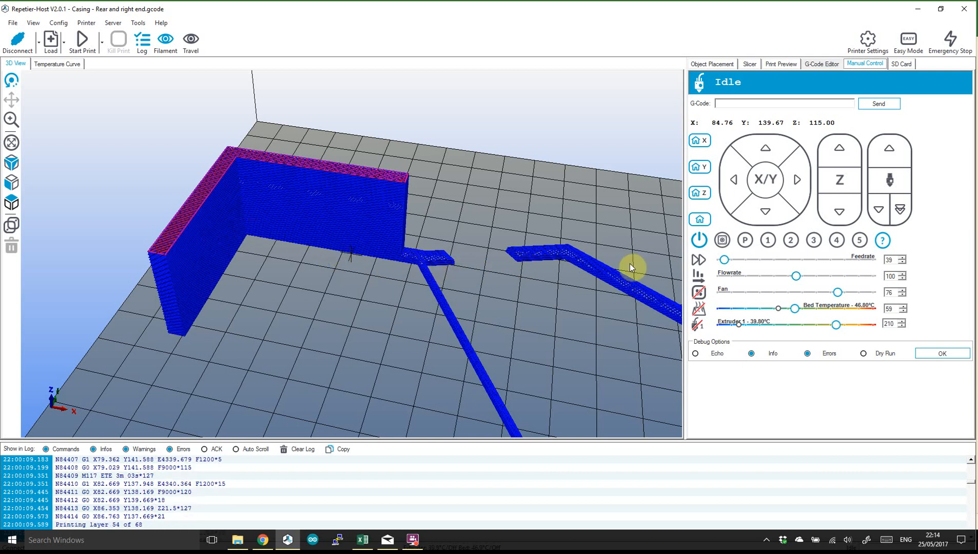
{"action": "left_click_drag", "start_coordinate": [630, 268], "coordinate": [455, 256]}
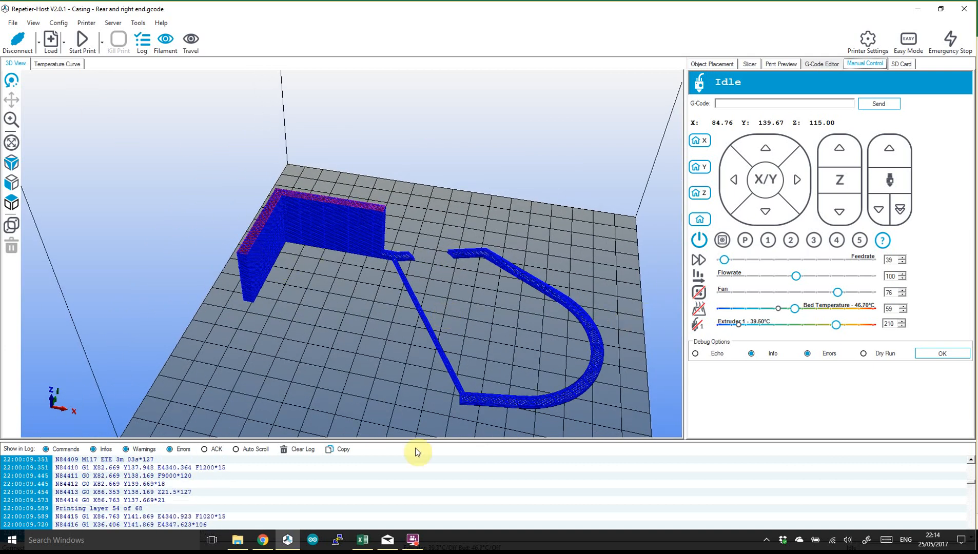
{"action": "left_click", "coordinate": [362, 540]}
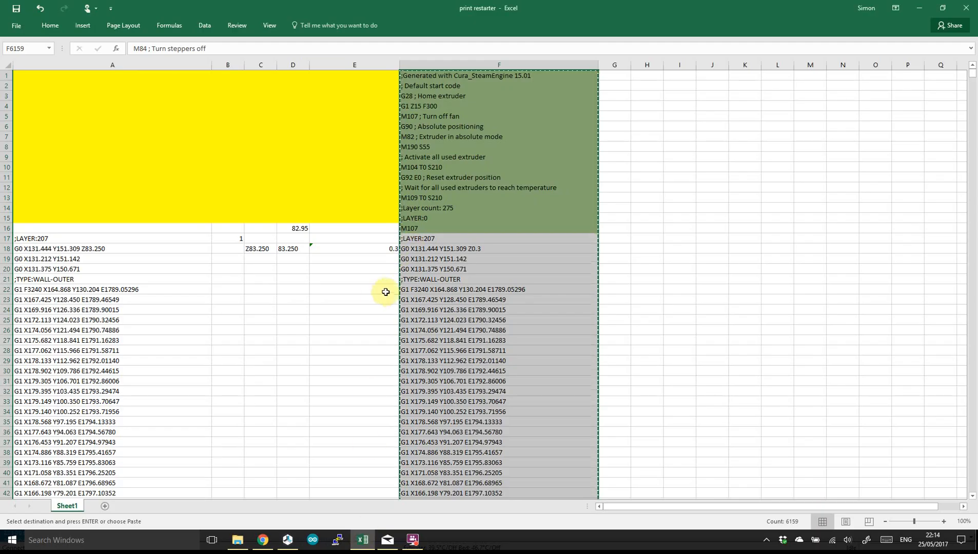
{"action": "left_click", "coordinate": [354, 289]}
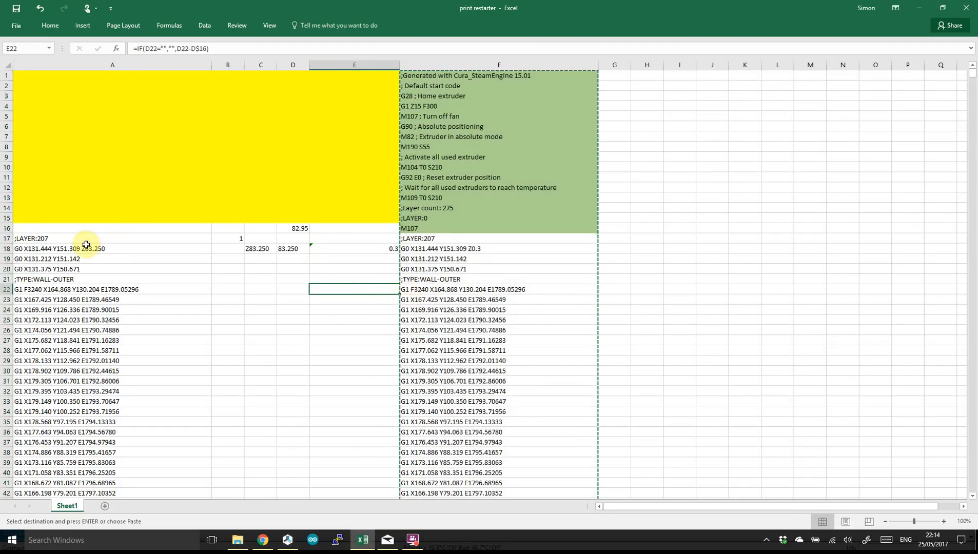